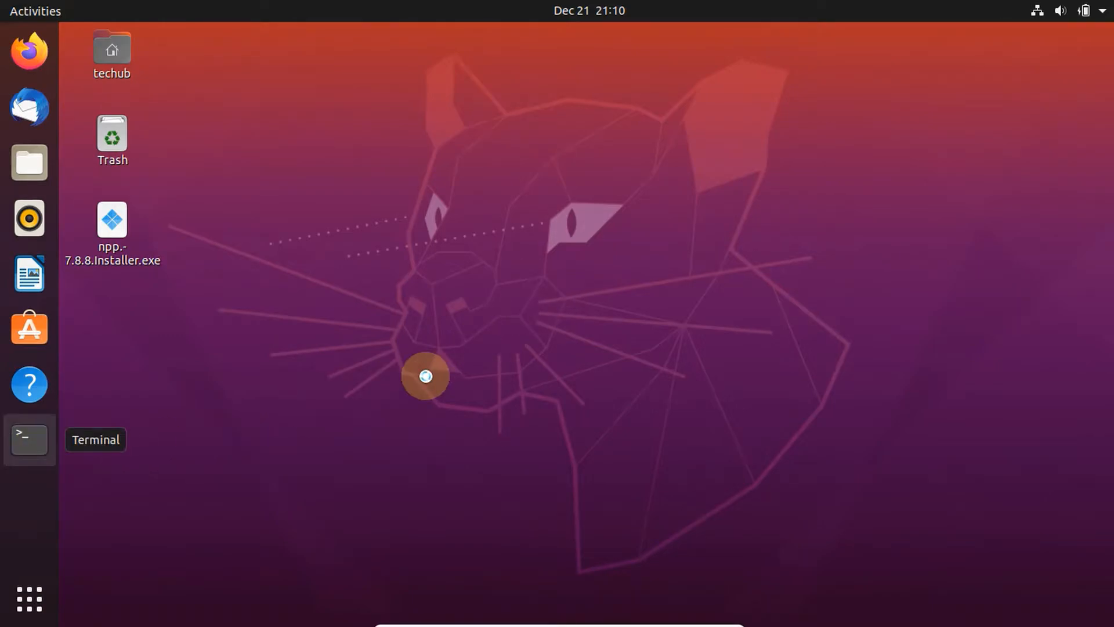
- Launch a Terminal window from the Ubuntu dock with a fresh prompt
click(29, 439)
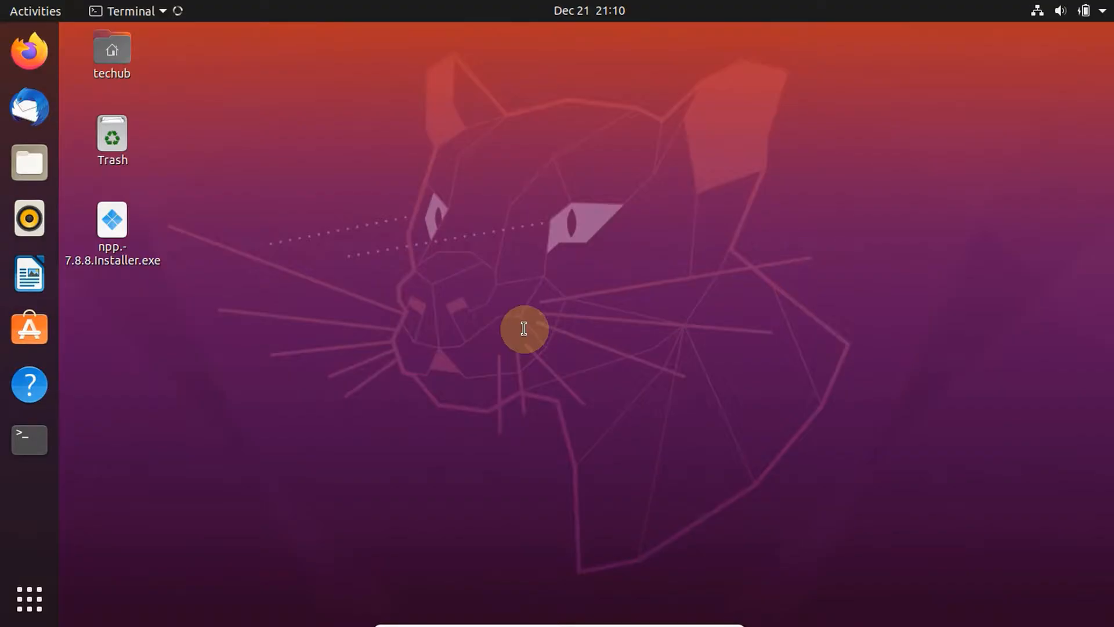
click(29, 439)
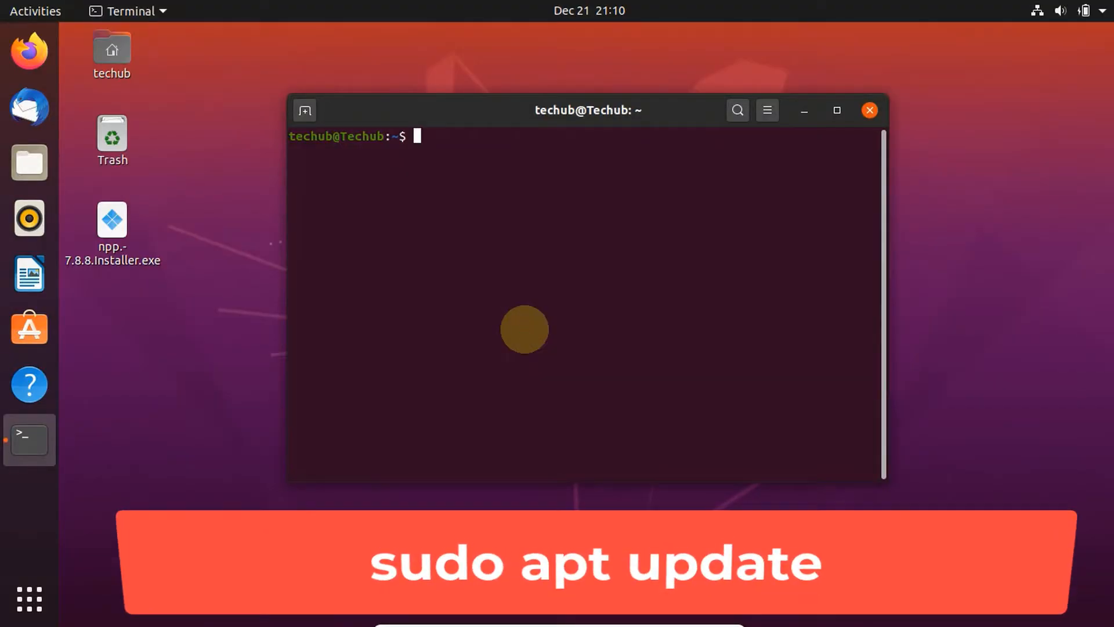
- Run 'sudo apt update' with the password, then clear the terminal screen
text(sudo apt update)
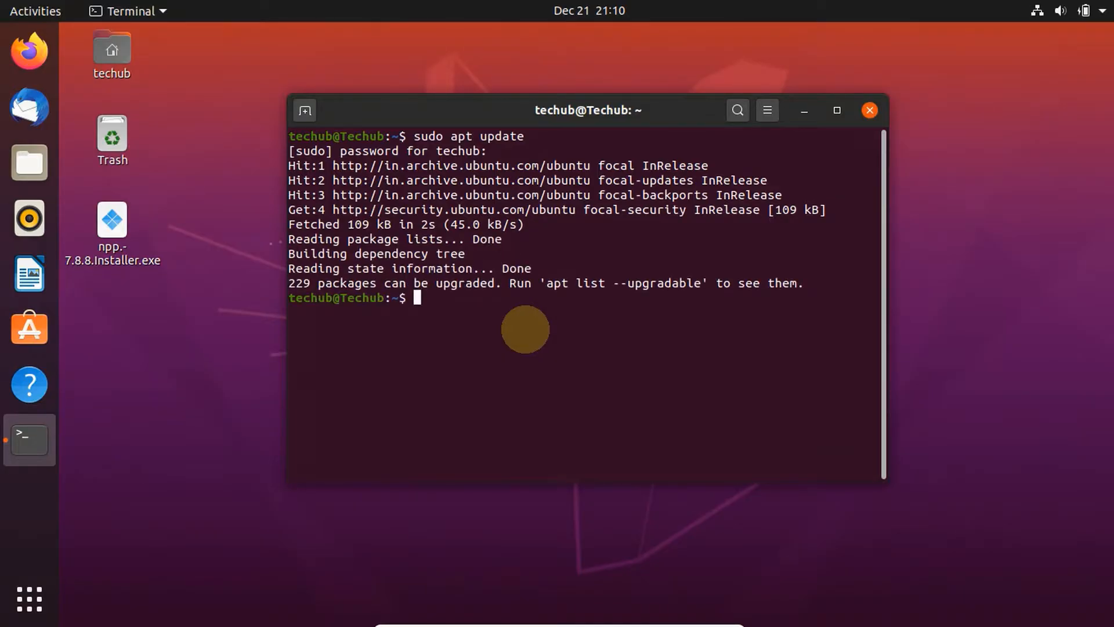
text(cle)
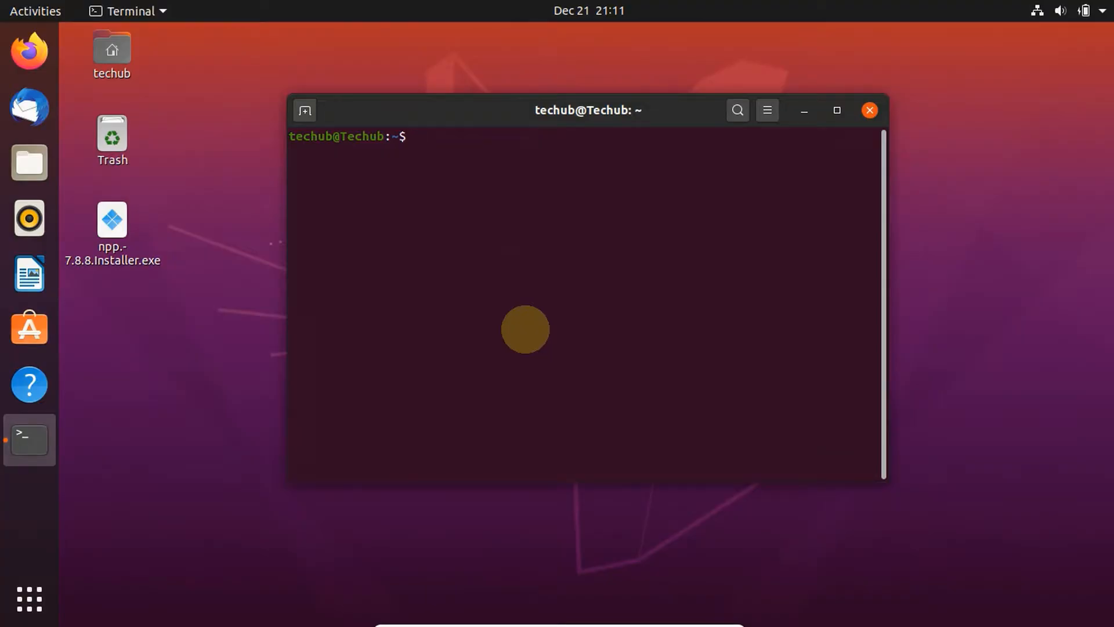
- Run 'sudo apt-get install wine'; wine is reported already the newest version
text(sudo)
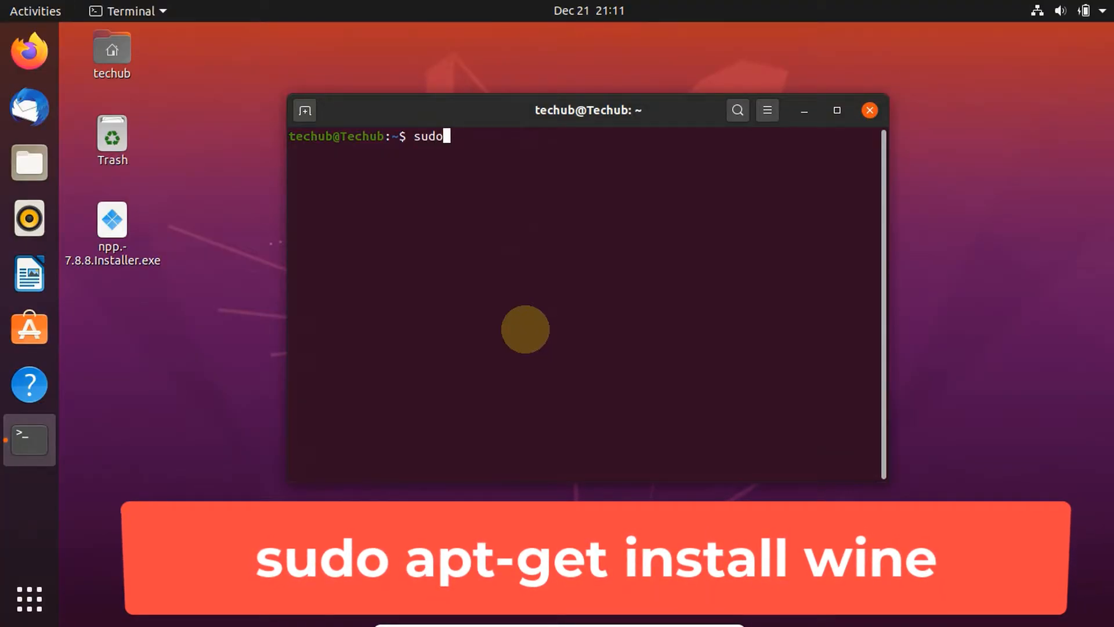
text(apt-)
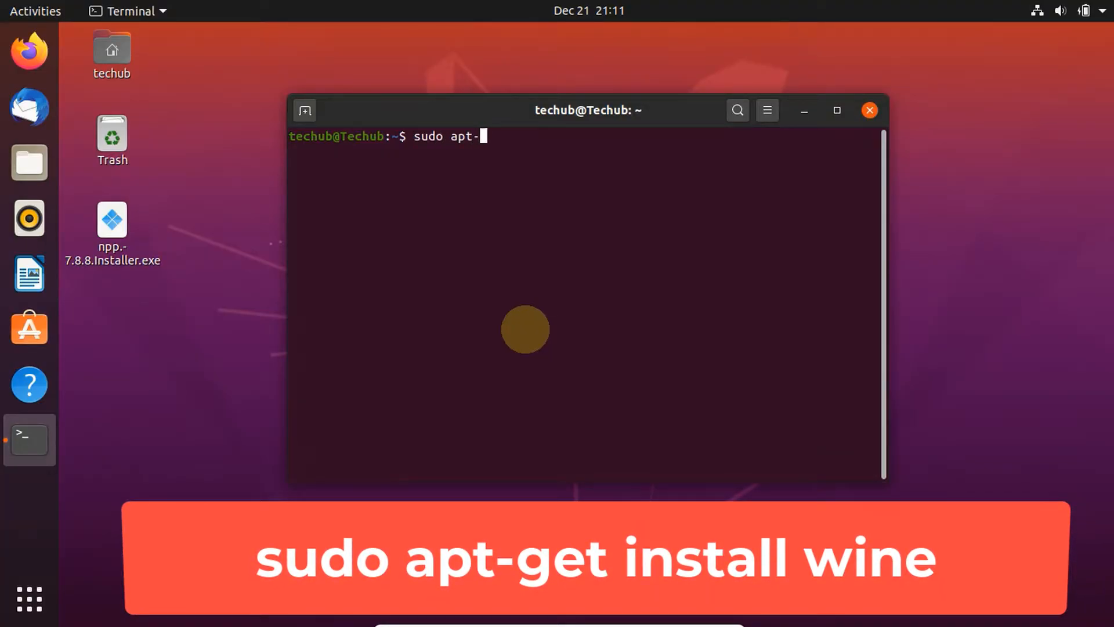
text(get in)
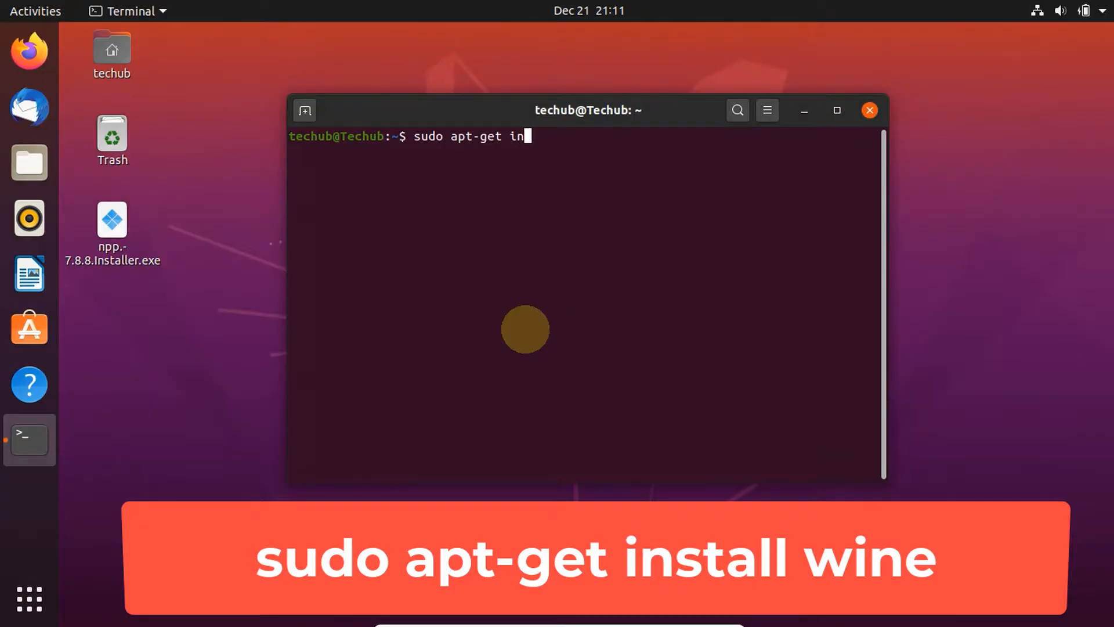
text(stall wine)
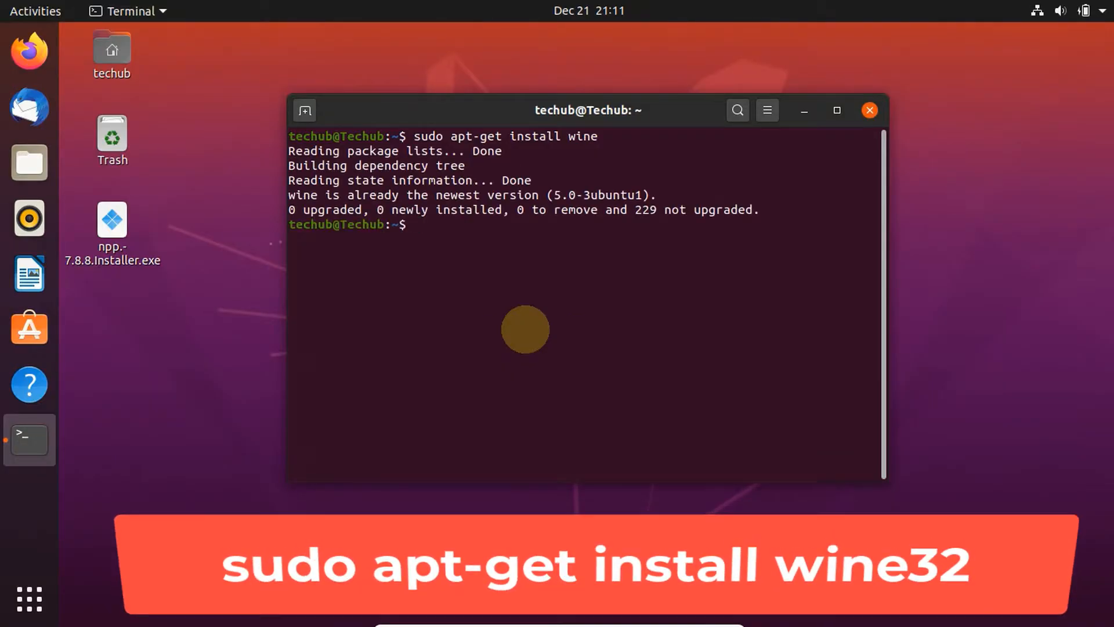
- Run 'sudo apt-get install wine32'; wine32 is reported already the newest version
text(sudo)
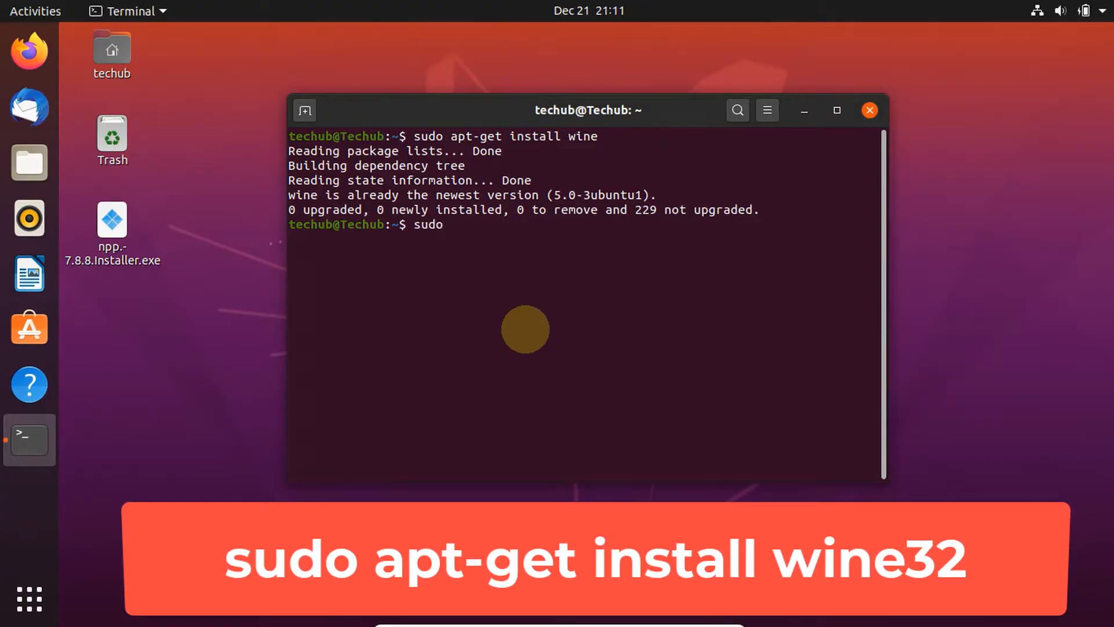
text(apt-)
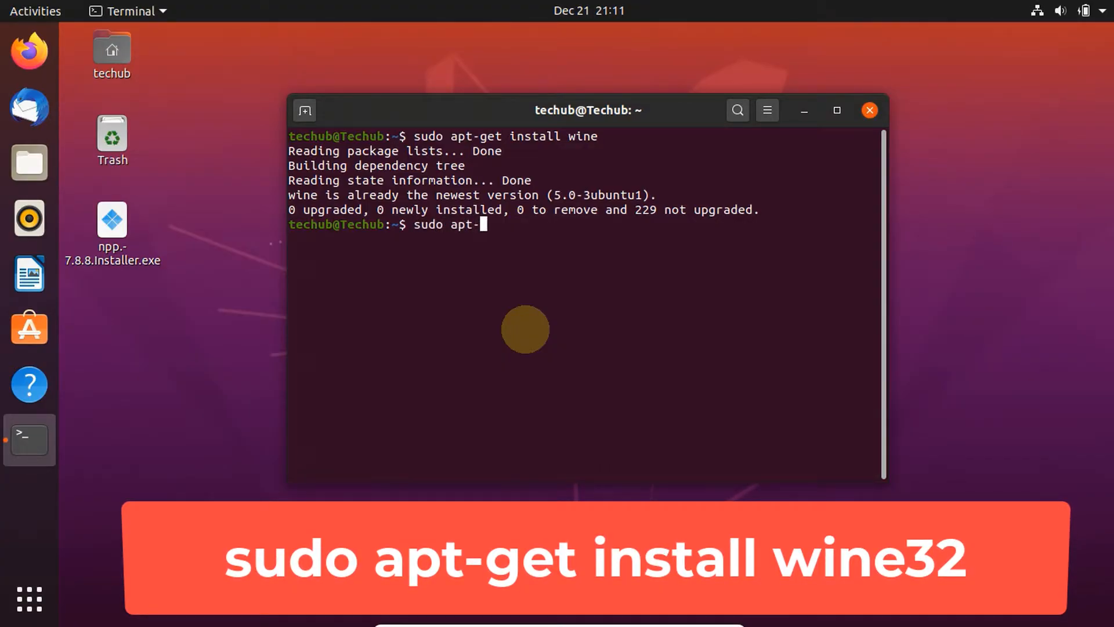
text(get i)
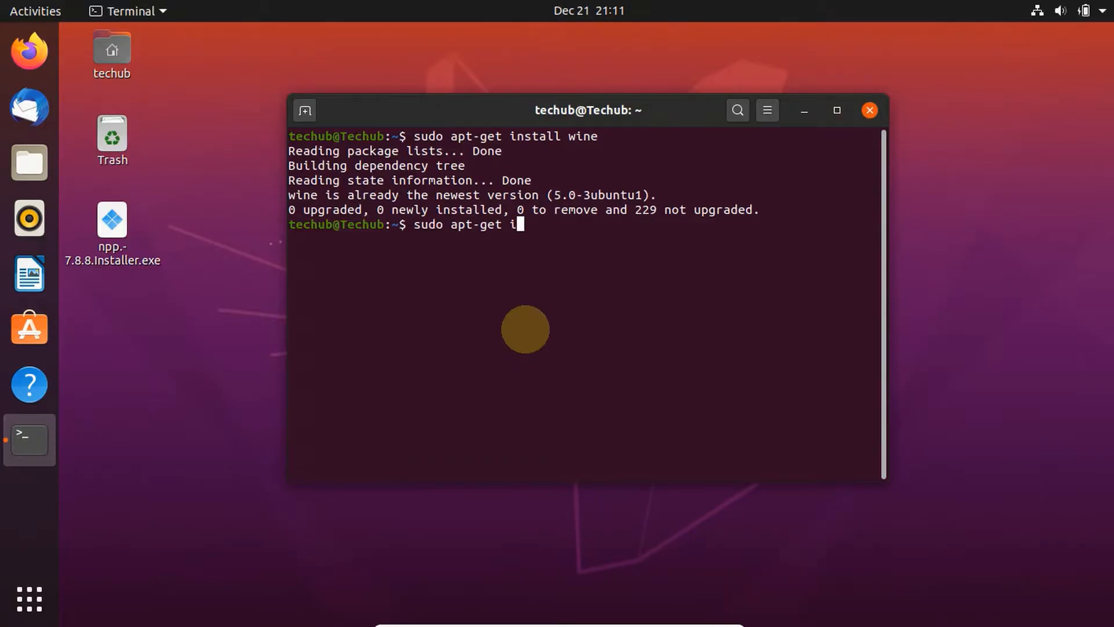
text(nstall)
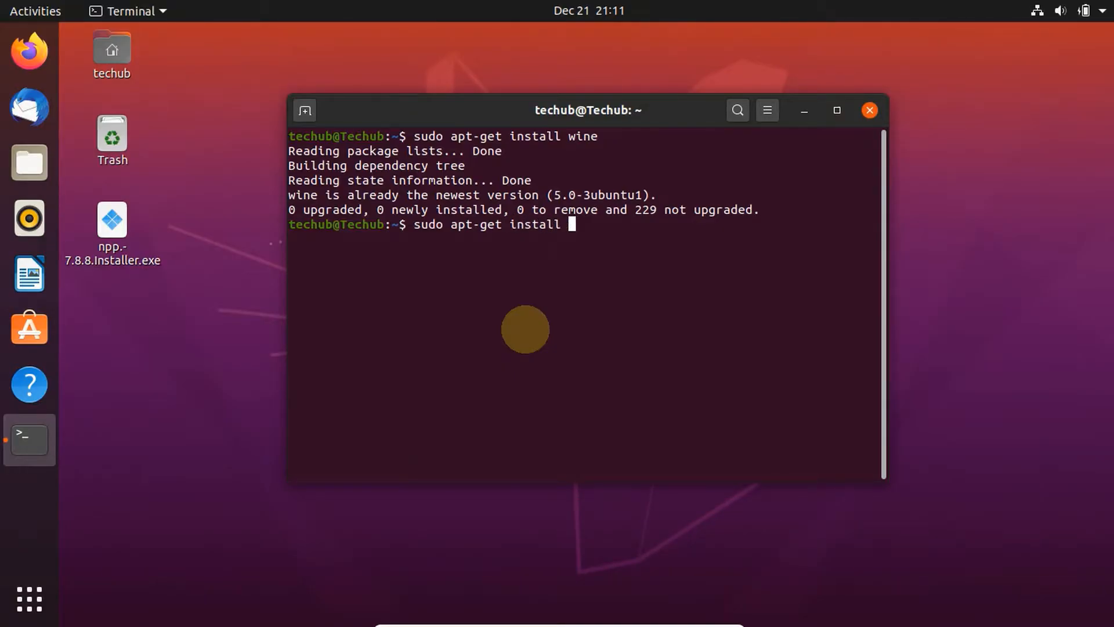
text(wine32)
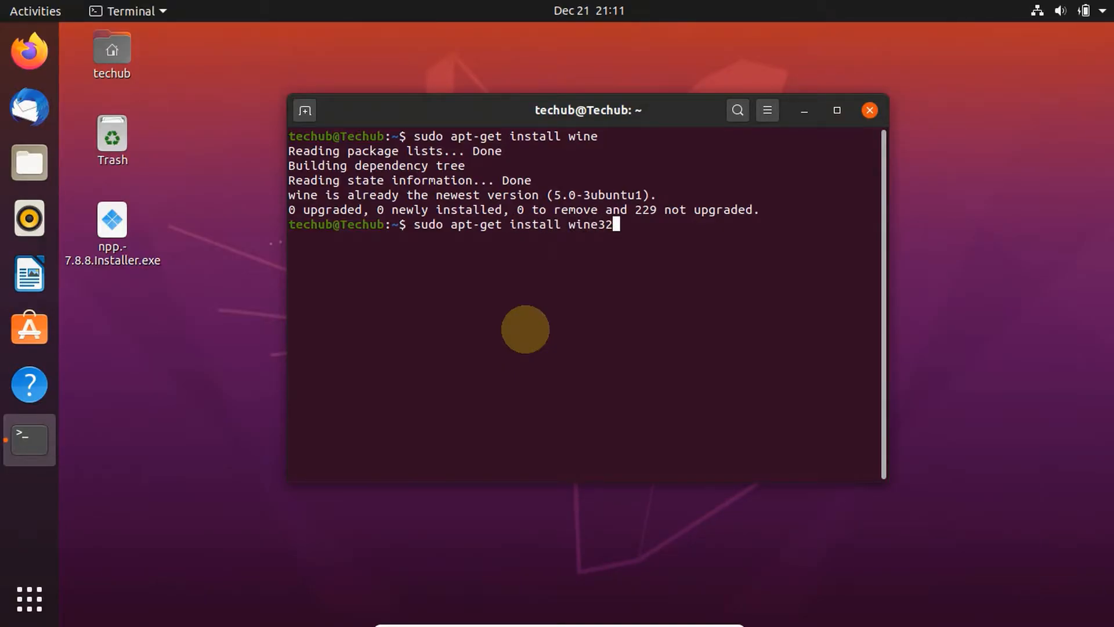
key(Return)
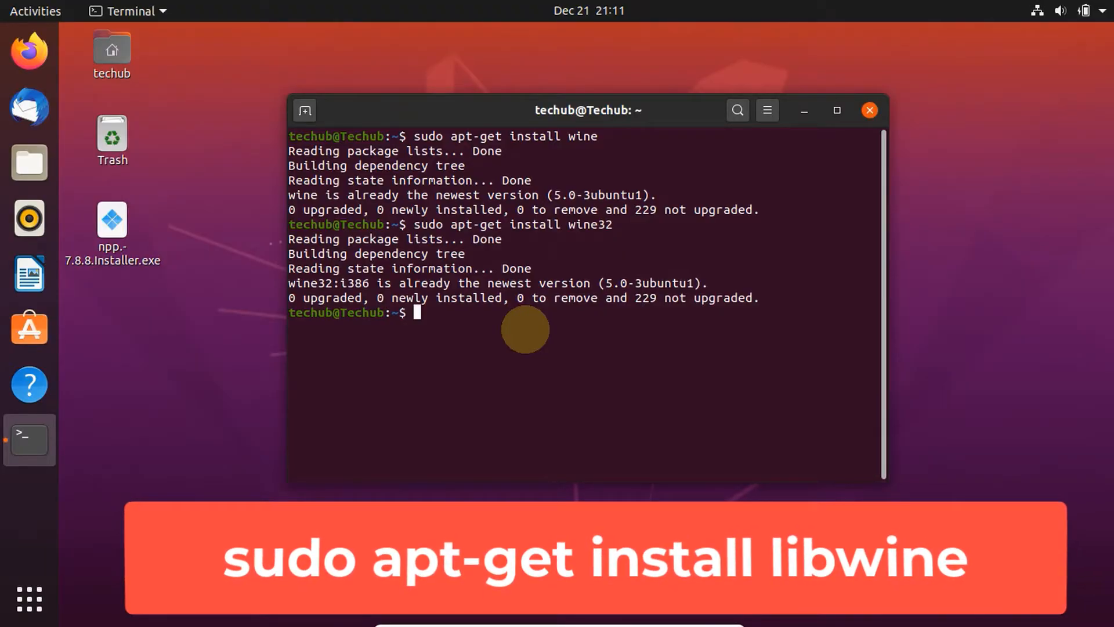
- Run 'sudo apt-get install libwine', already up to date, then clear the screen
text(sudo)
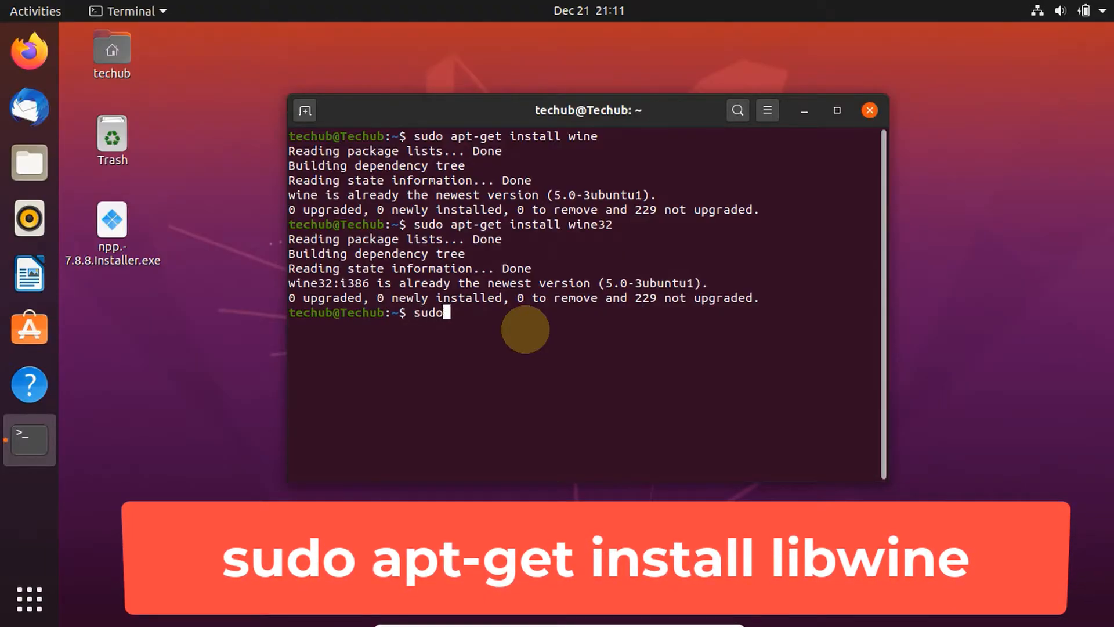
text(a)
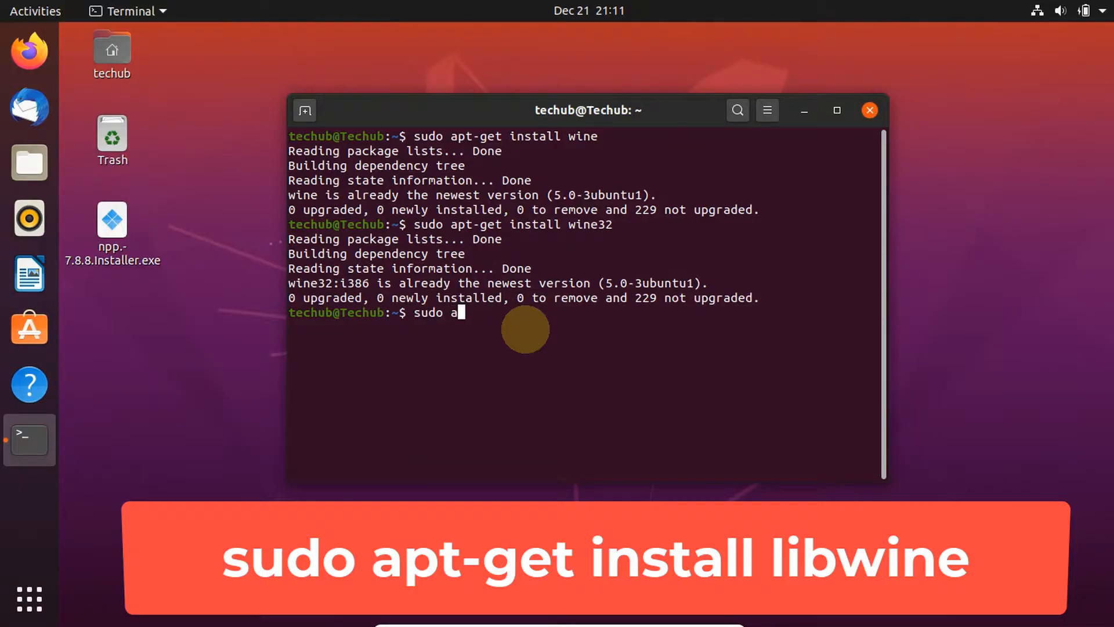
text(pt-get)
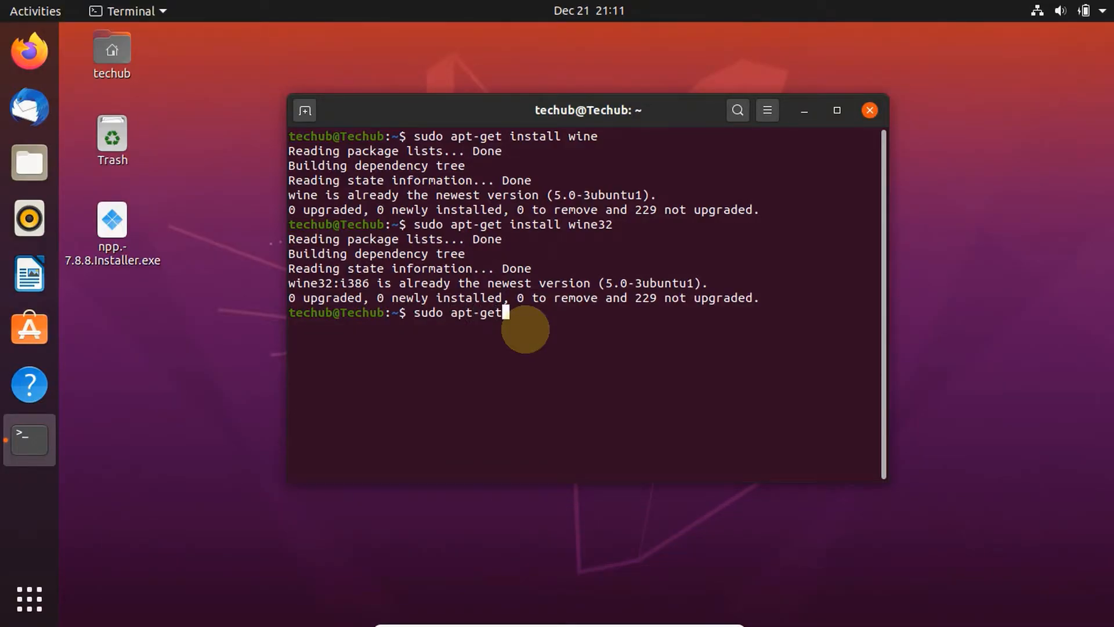
text(in)
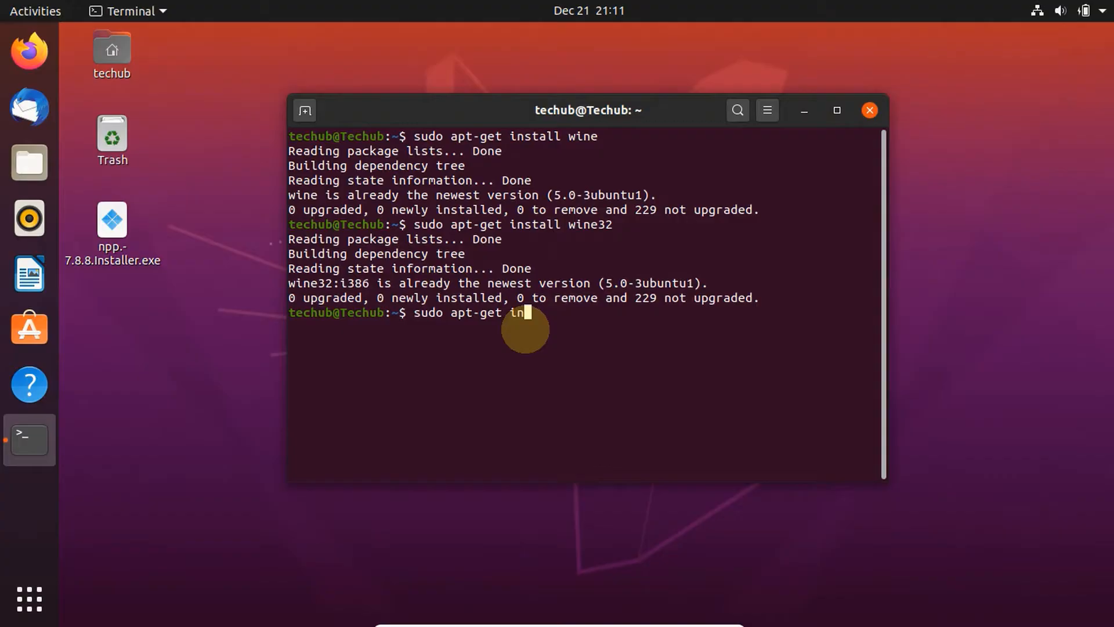
text(stall)
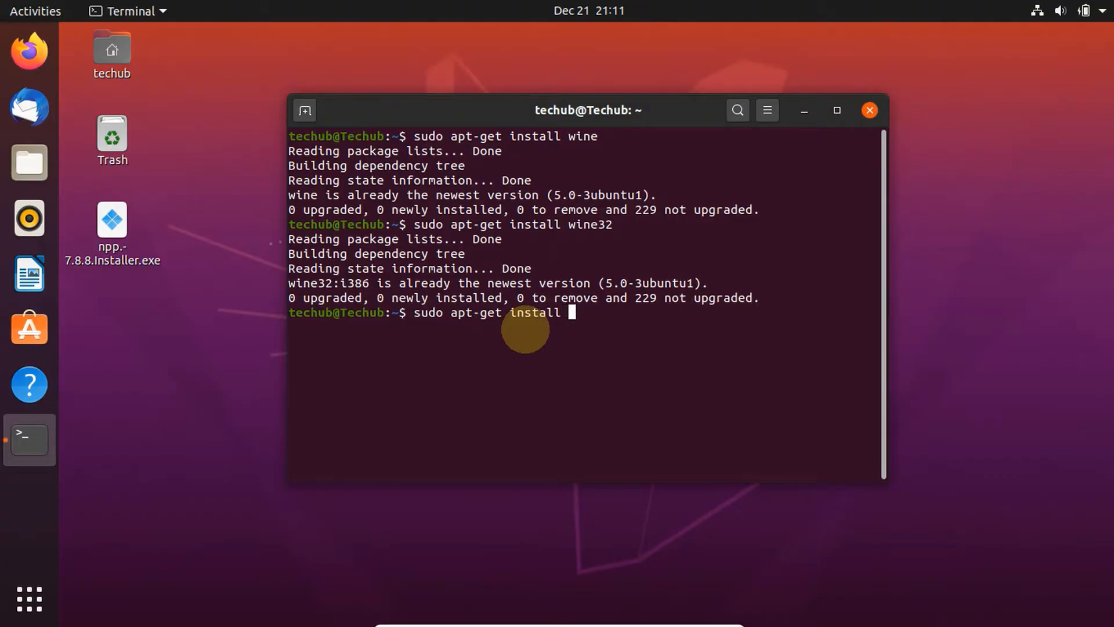
text(libw)
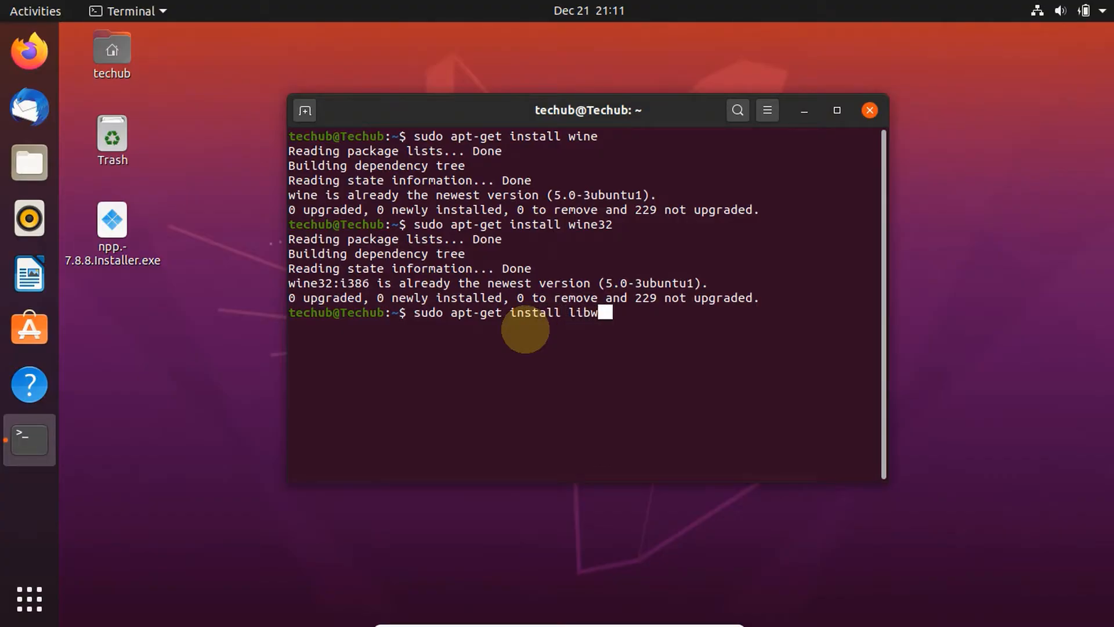
text(ine)
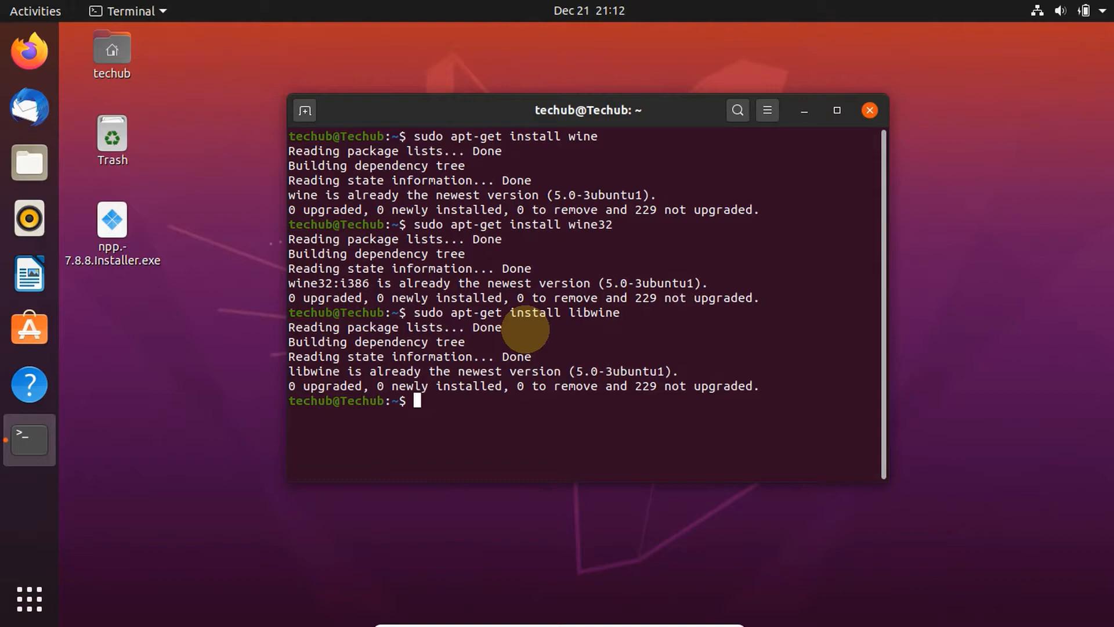
text(clear)
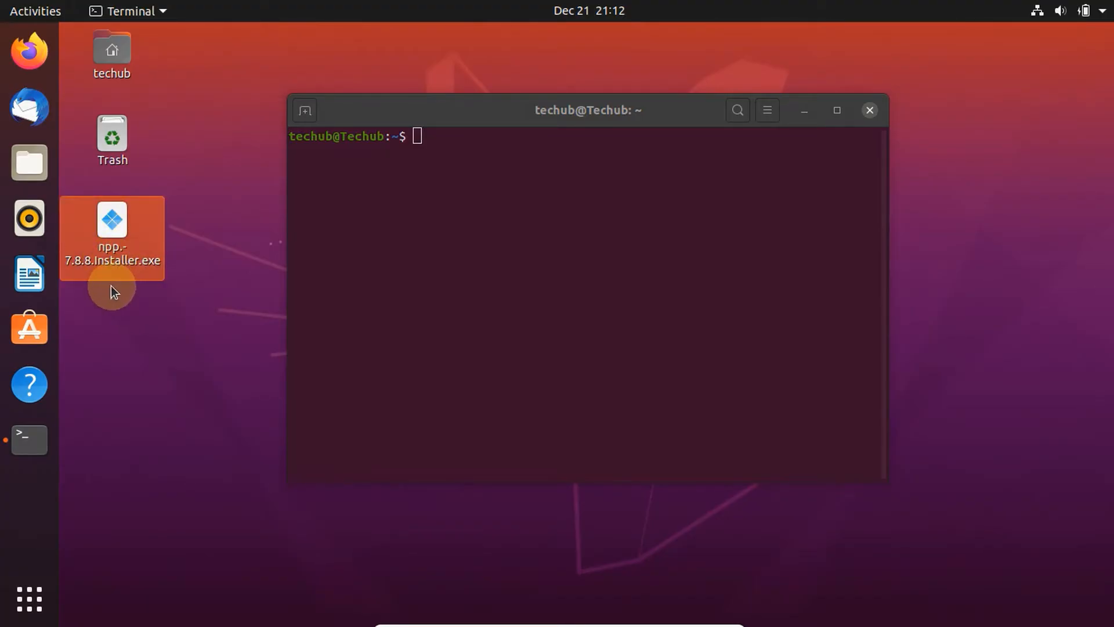
mouse_move(130, 295)
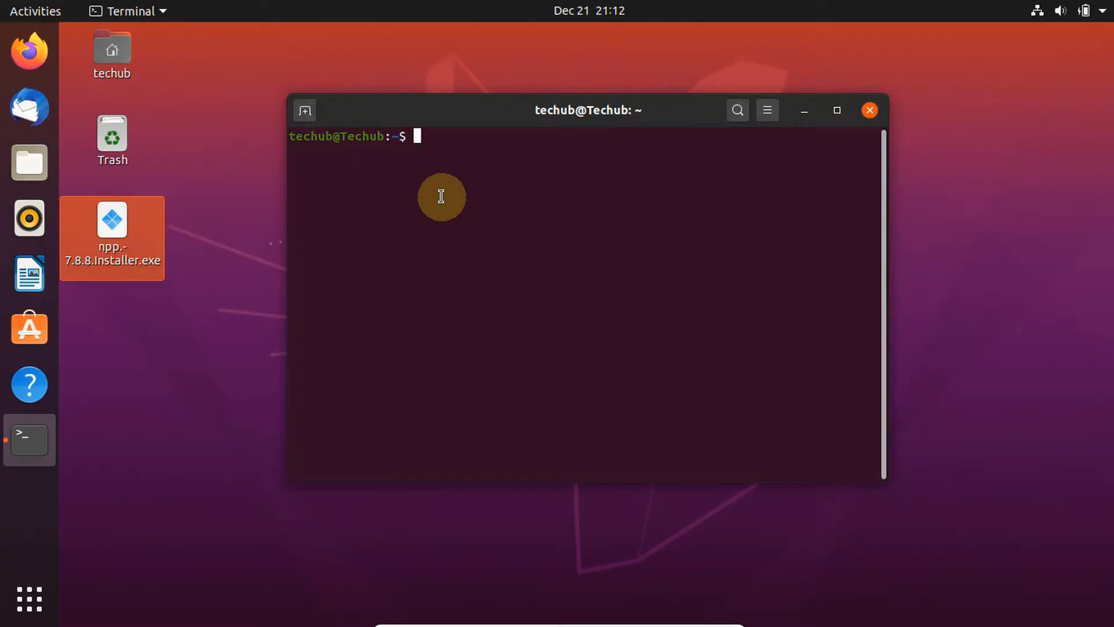
- Change into the Desktop folder with 'cd Desktop/'
text(cd)
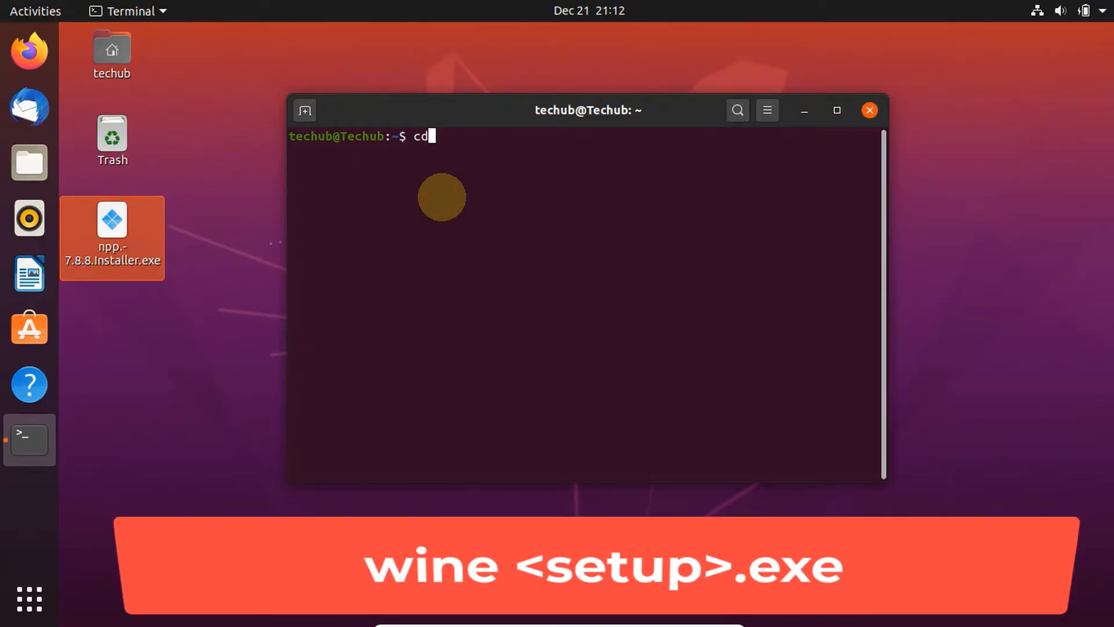
text(Desktop/)
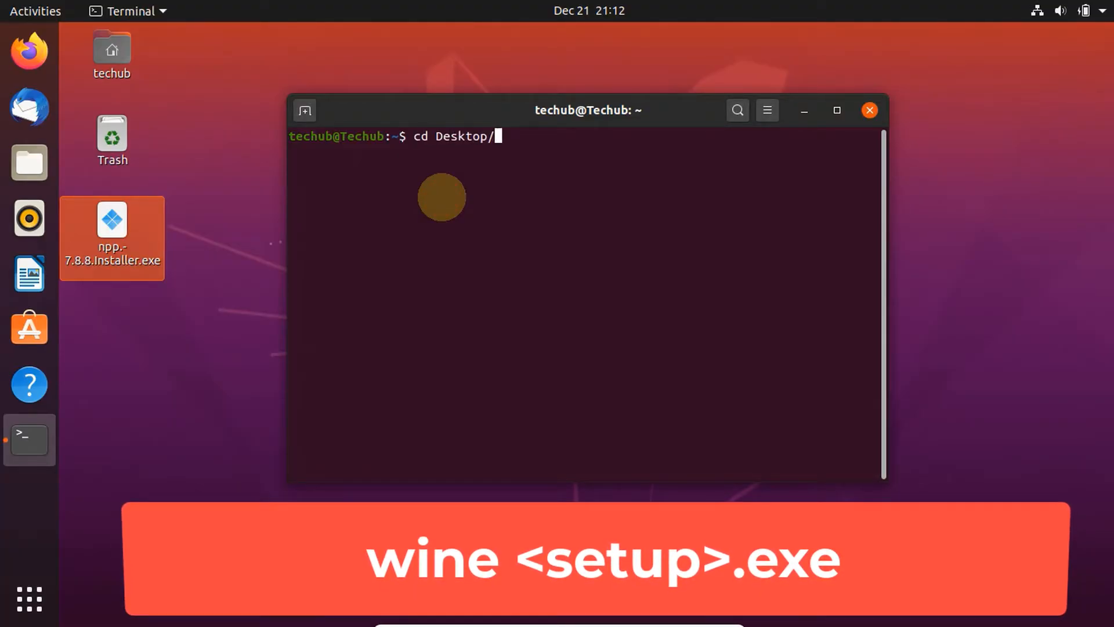
key(Return)
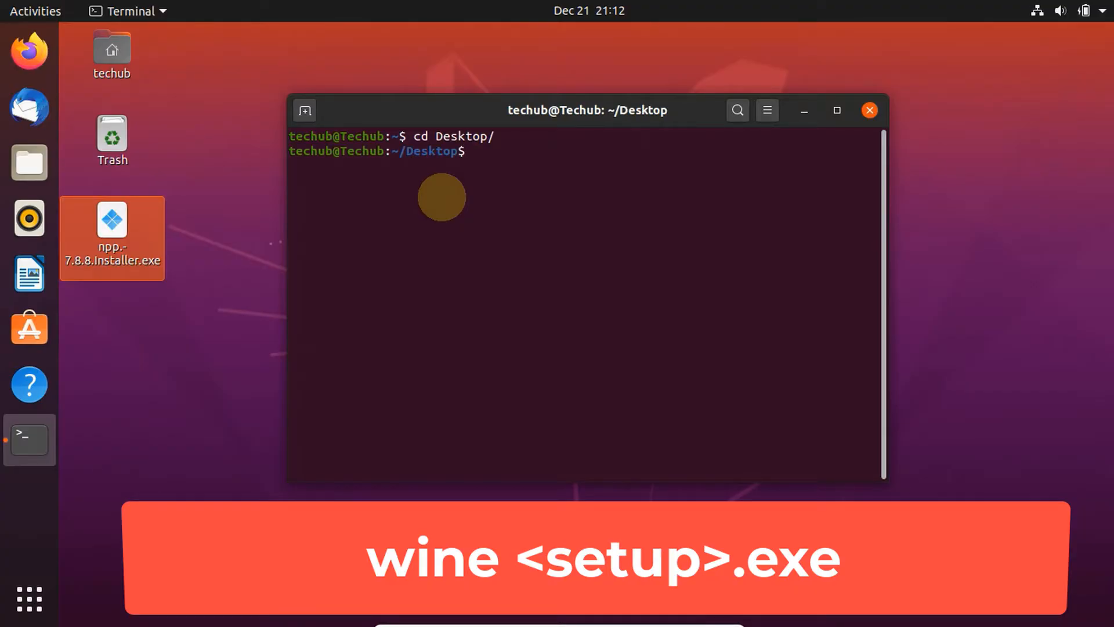
- Launch 'wine npp.7.8.8.Installer.exe' and keep English as the installer language
text(wine)
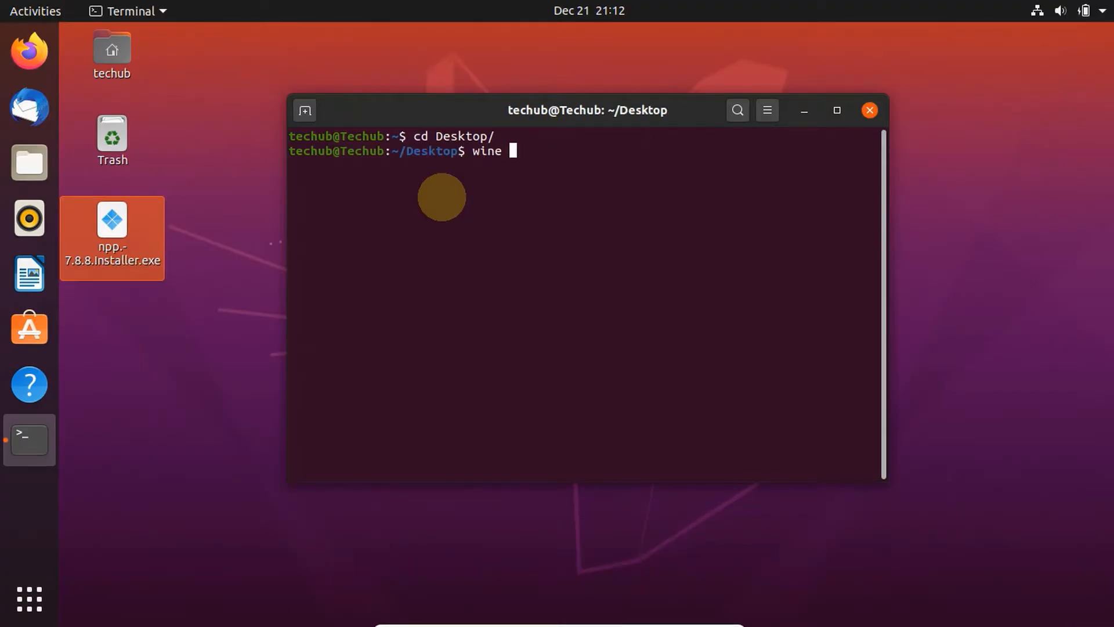
text(npp.7.8.8.Installer.exe)
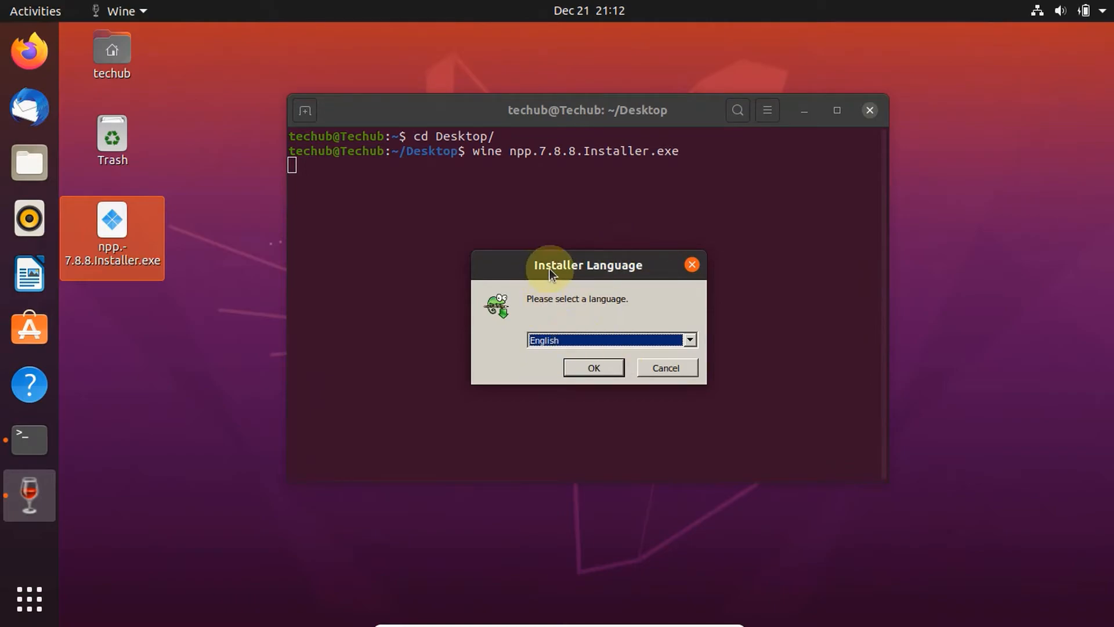
drag(587, 265, 567, 212)
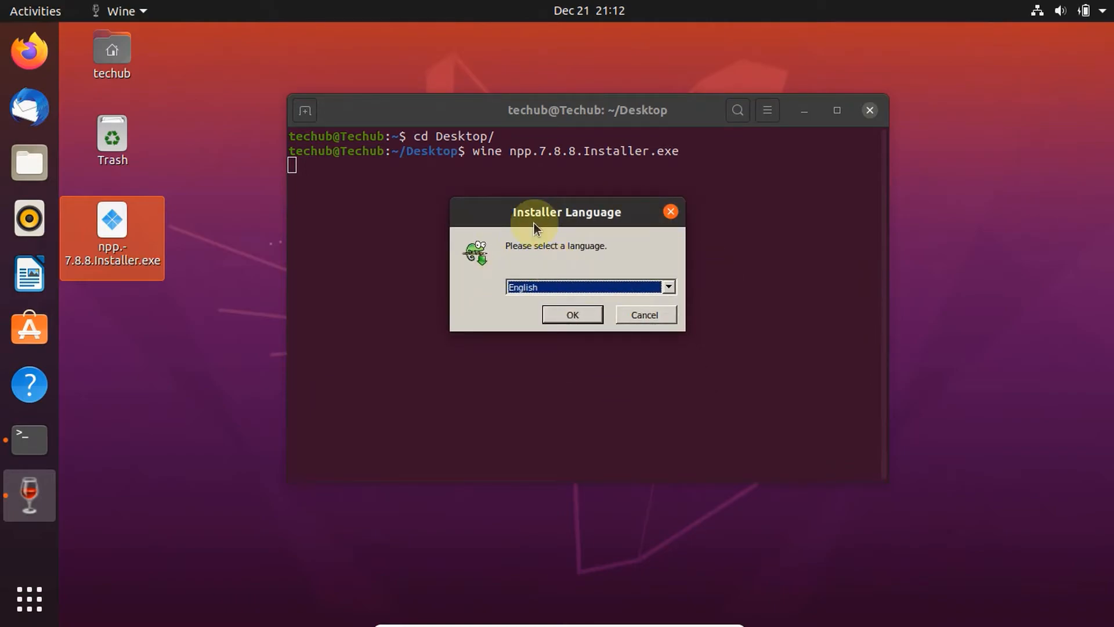
click(572, 314)
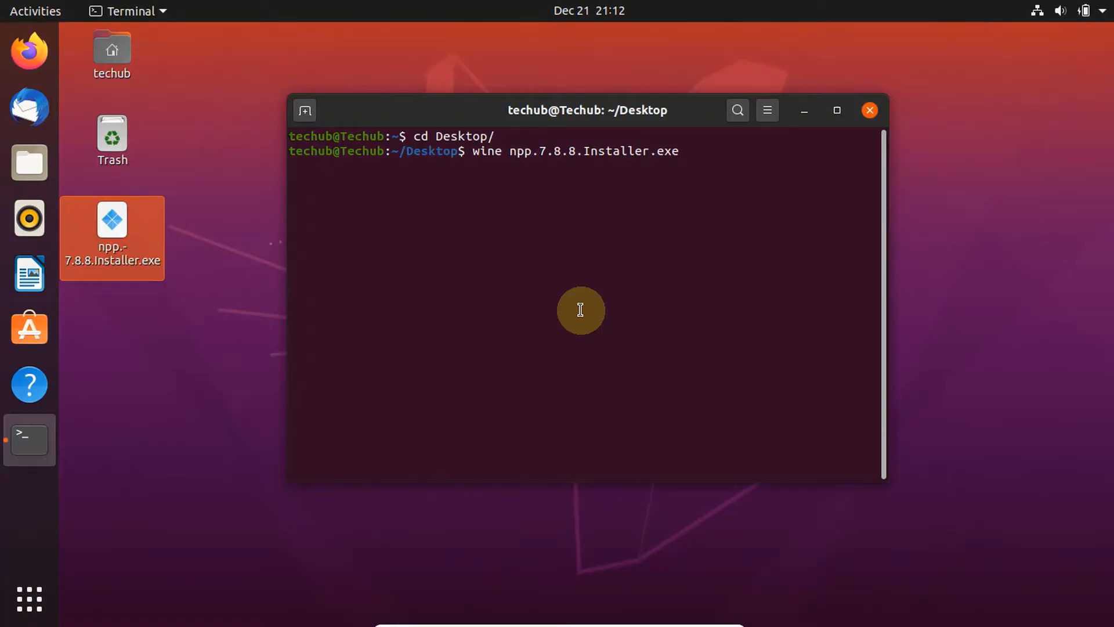
key(Return)
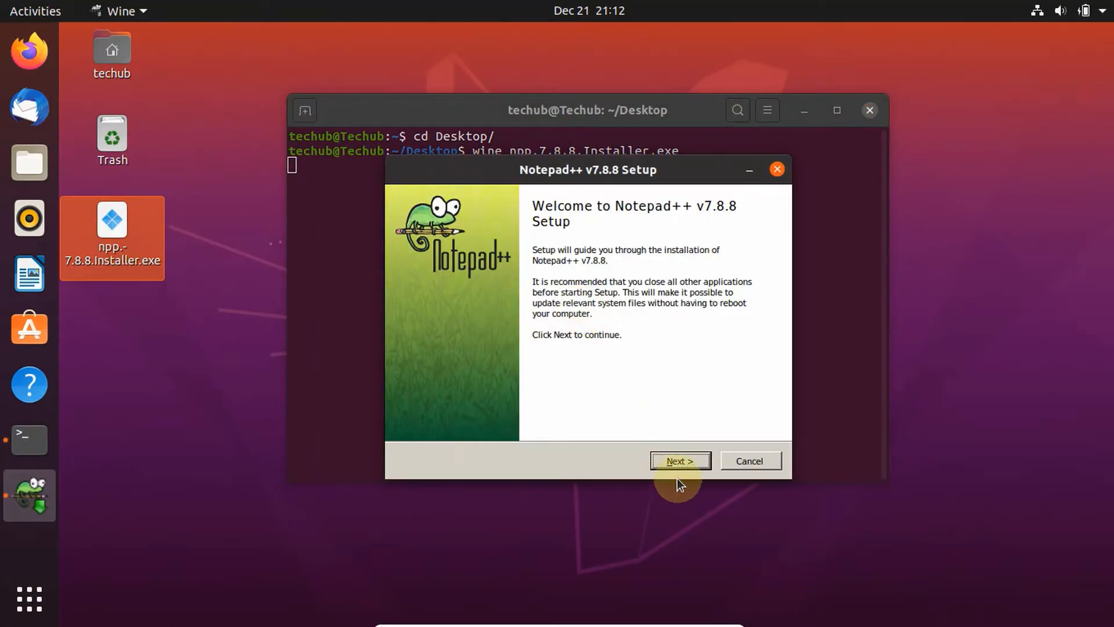
- Accept the license, install Notepad++ v7.8.8 to the default folder, and finish with Run Notepad++ checked
click(680, 461)
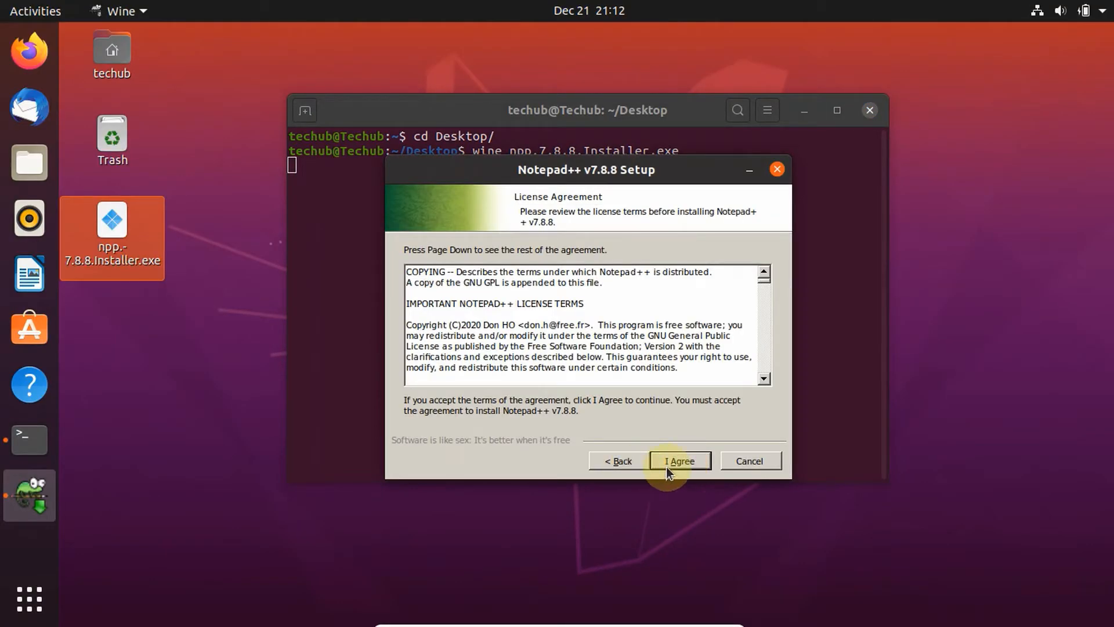
click(677, 460)
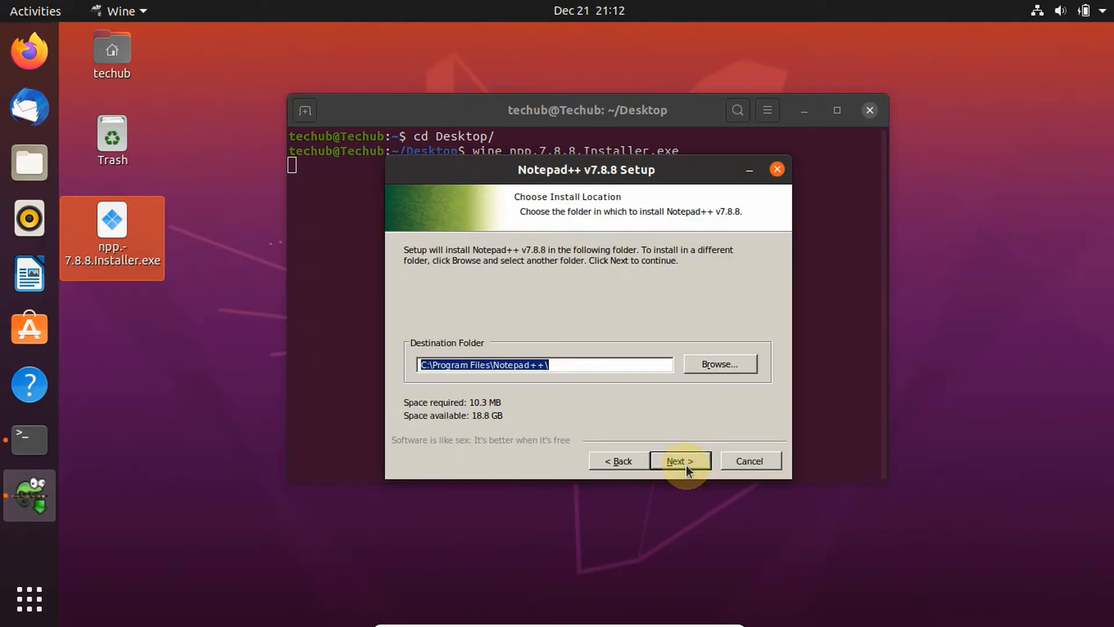
click(679, 460)
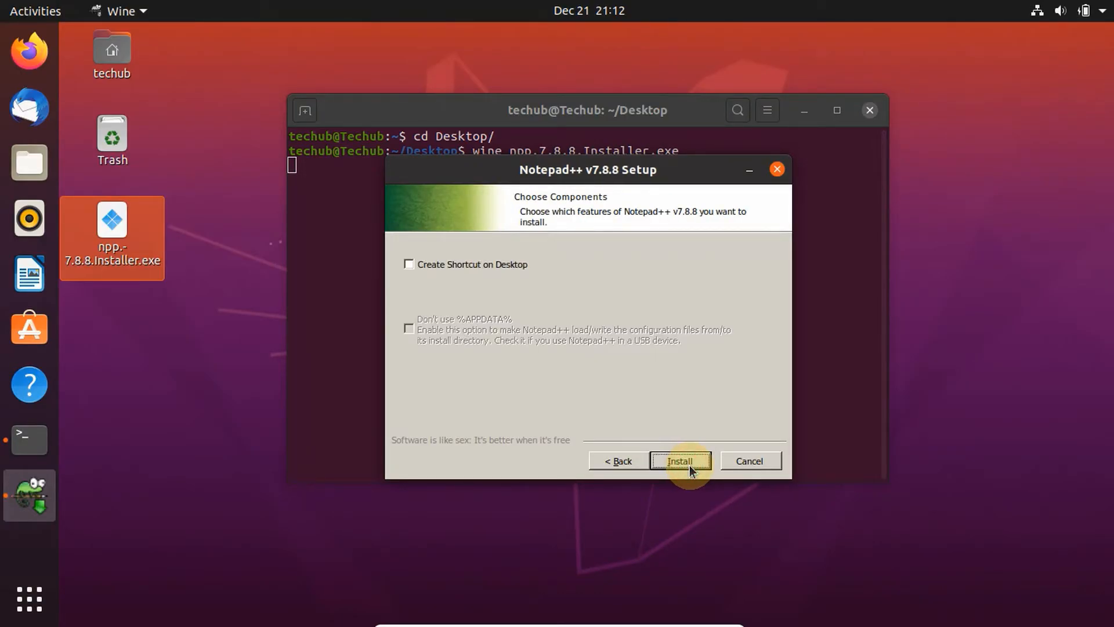
click(678, 461)
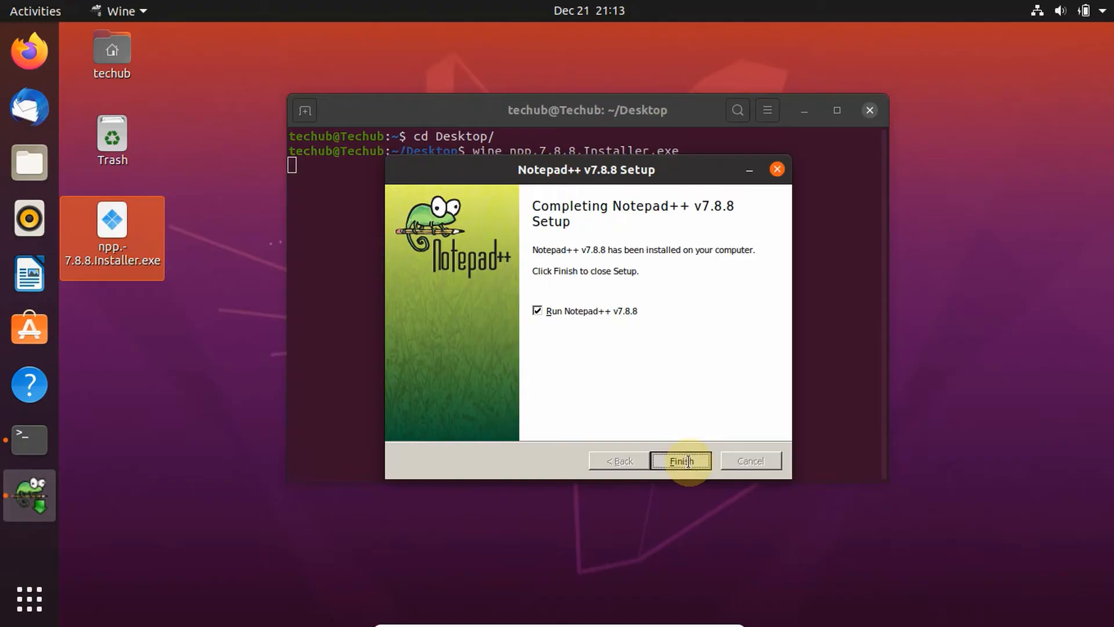
click(680, 460)
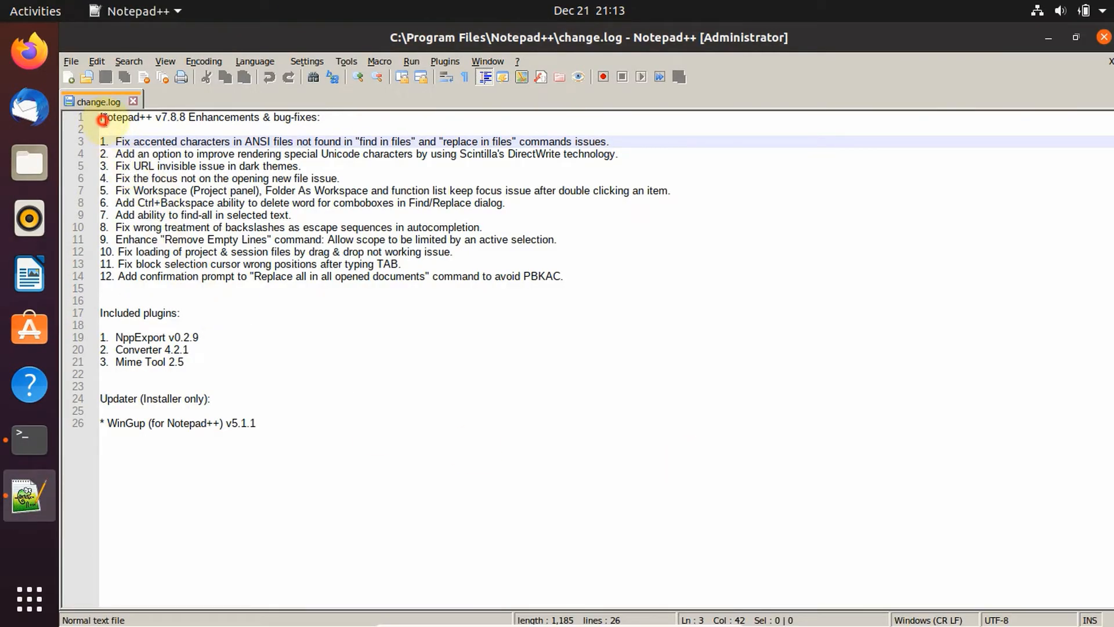
- Select all of change.log, then close the Notepad++ window
key(ctrl+a)
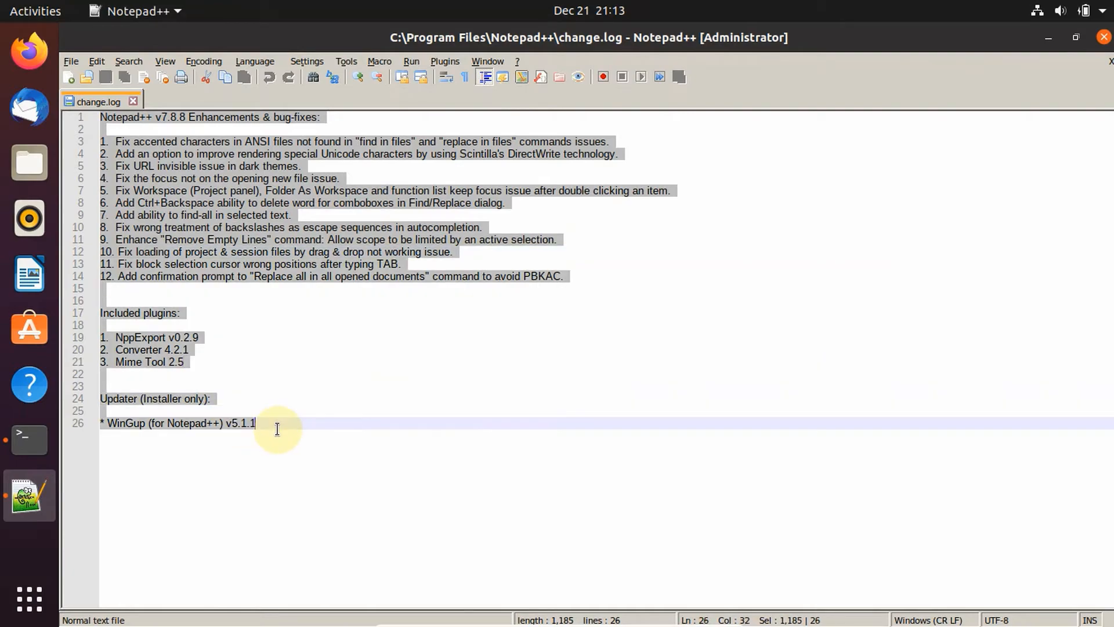
click(1016, 171)
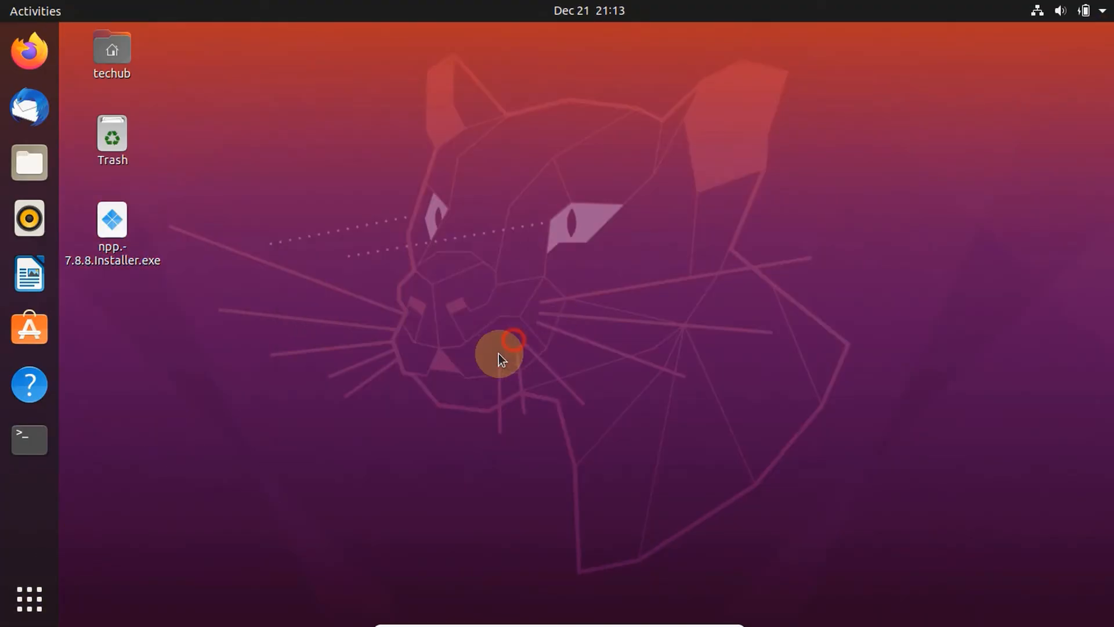
- Search the applications overview for 'note' and relaunch Notepad++
click(29, 598)
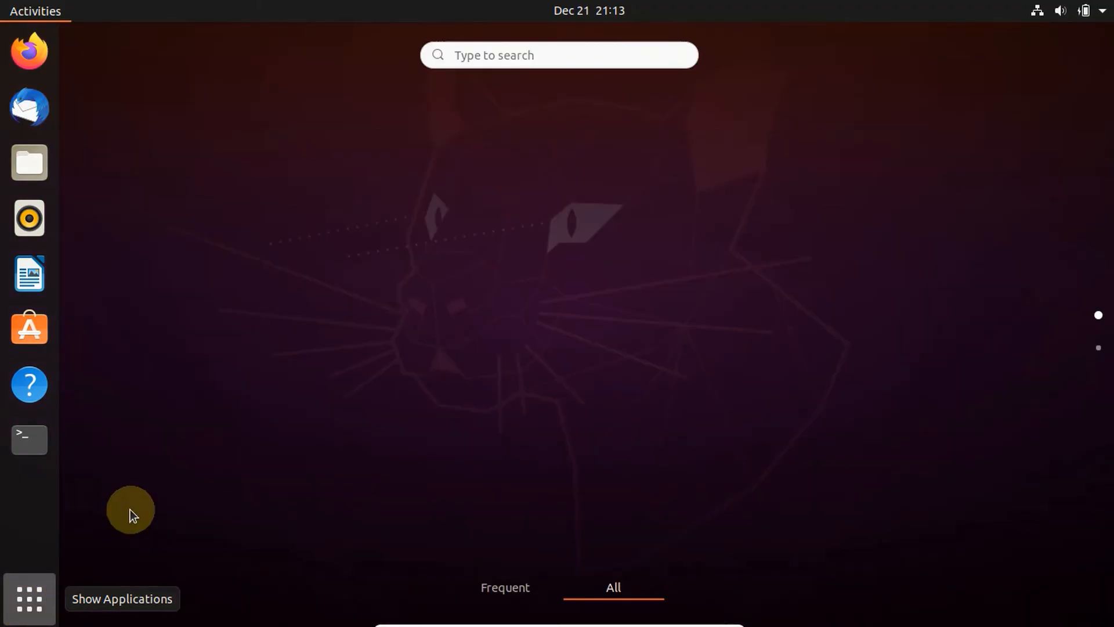
click(558, 55)
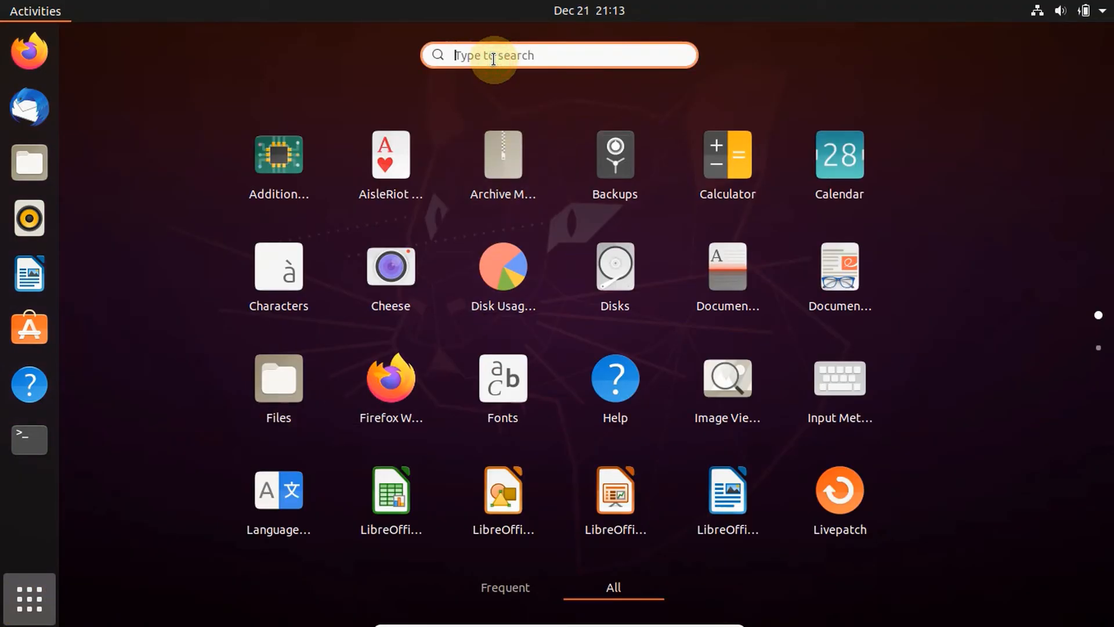
text(note)
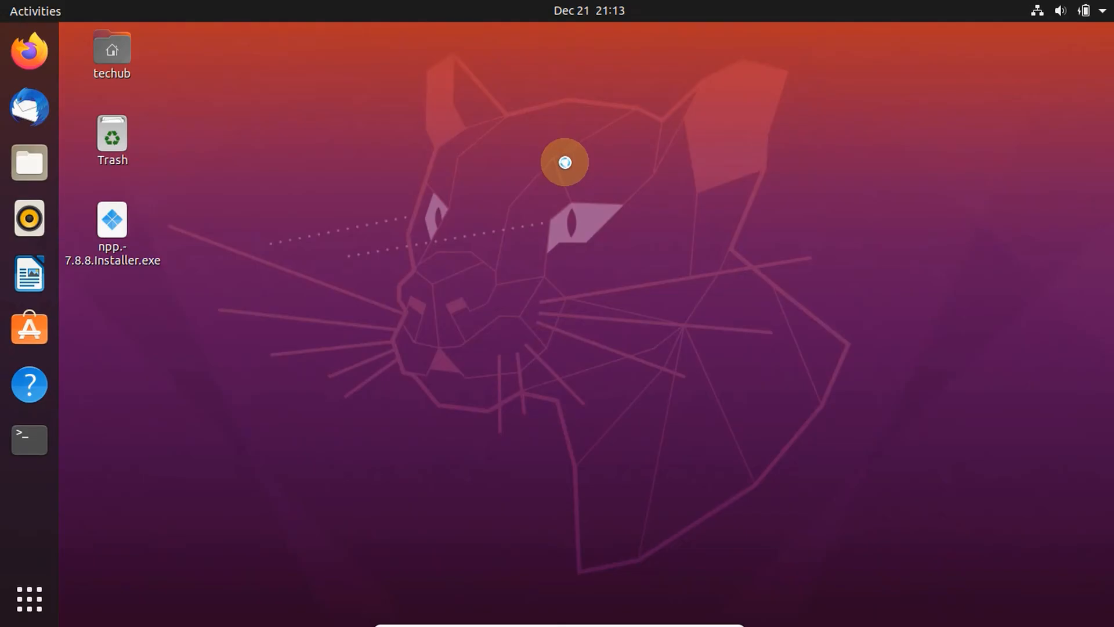
double_click(111, 218)
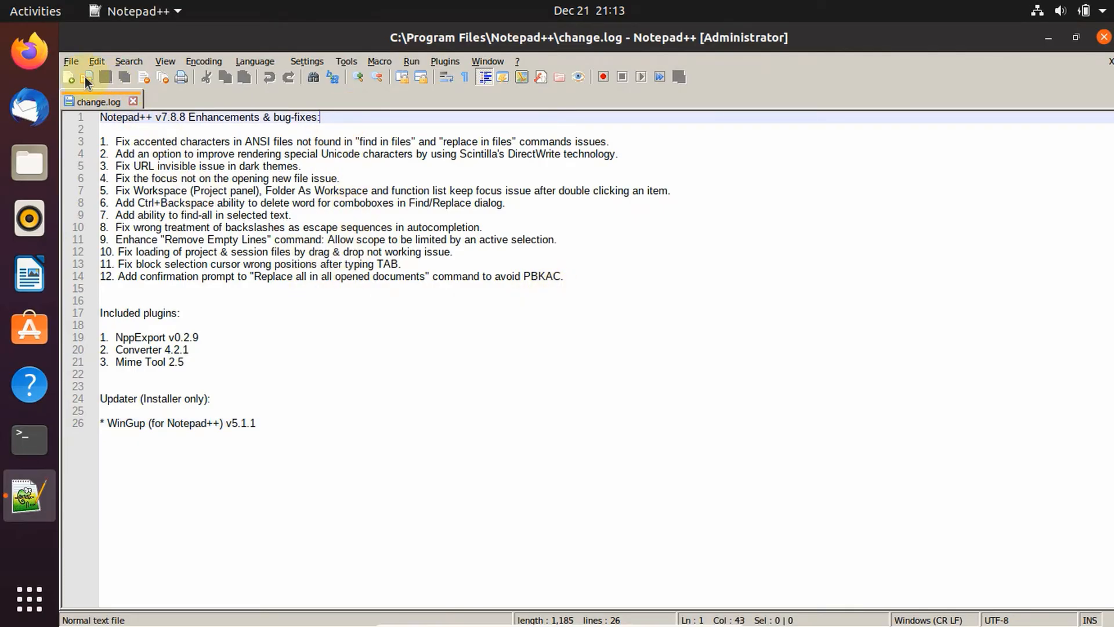
- Start a new document and type 'THANKS FOR WATCHONG' on its first line
click(69, 77)
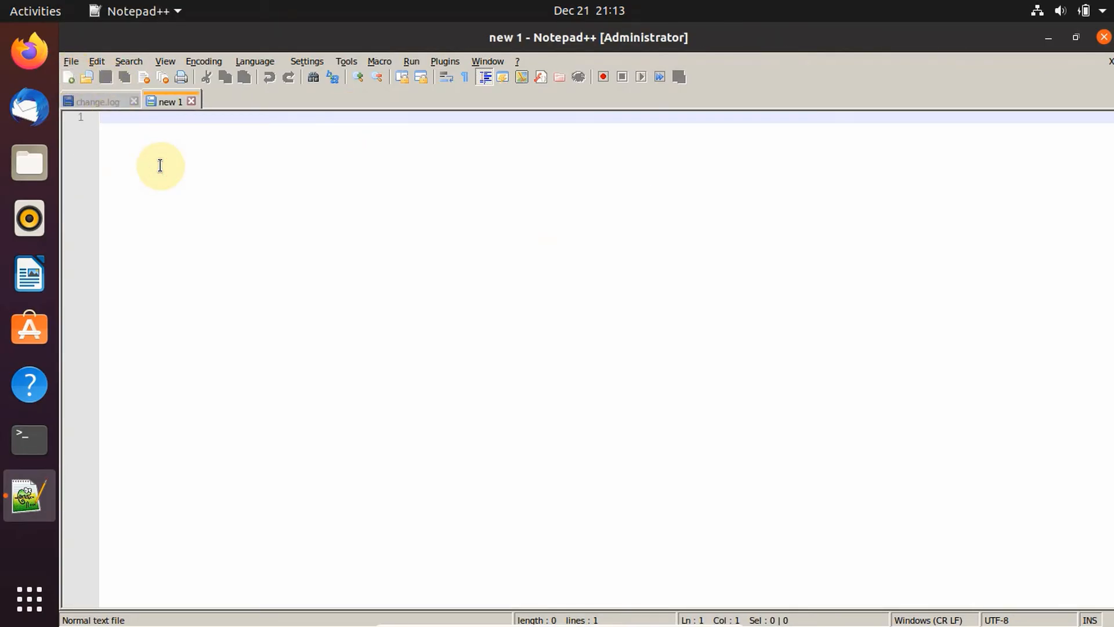
text(THANK)
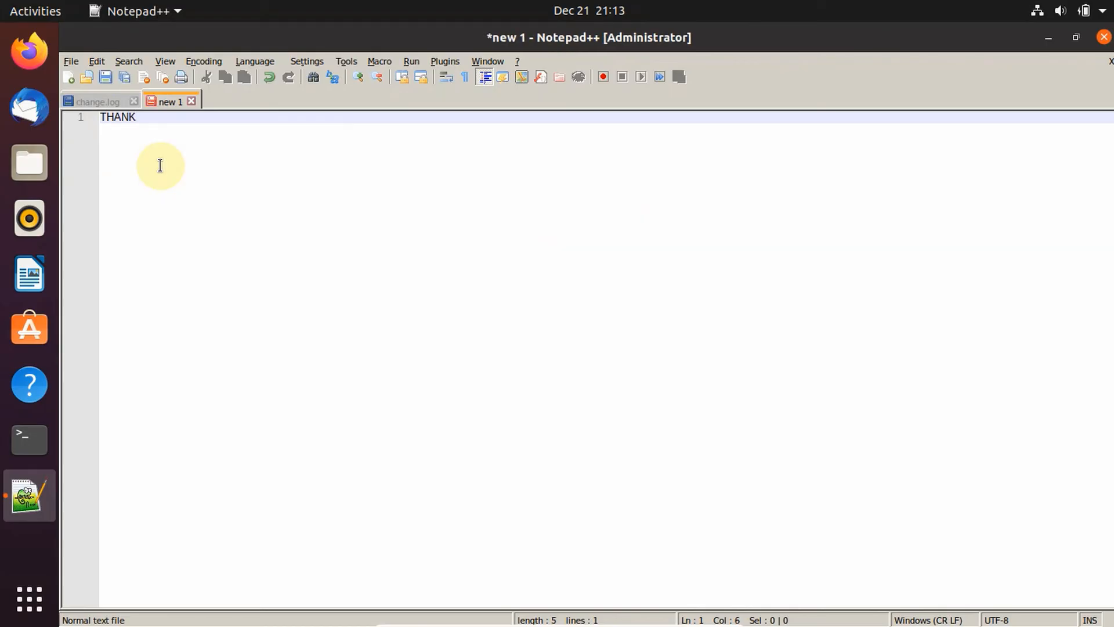
text(S FOR)
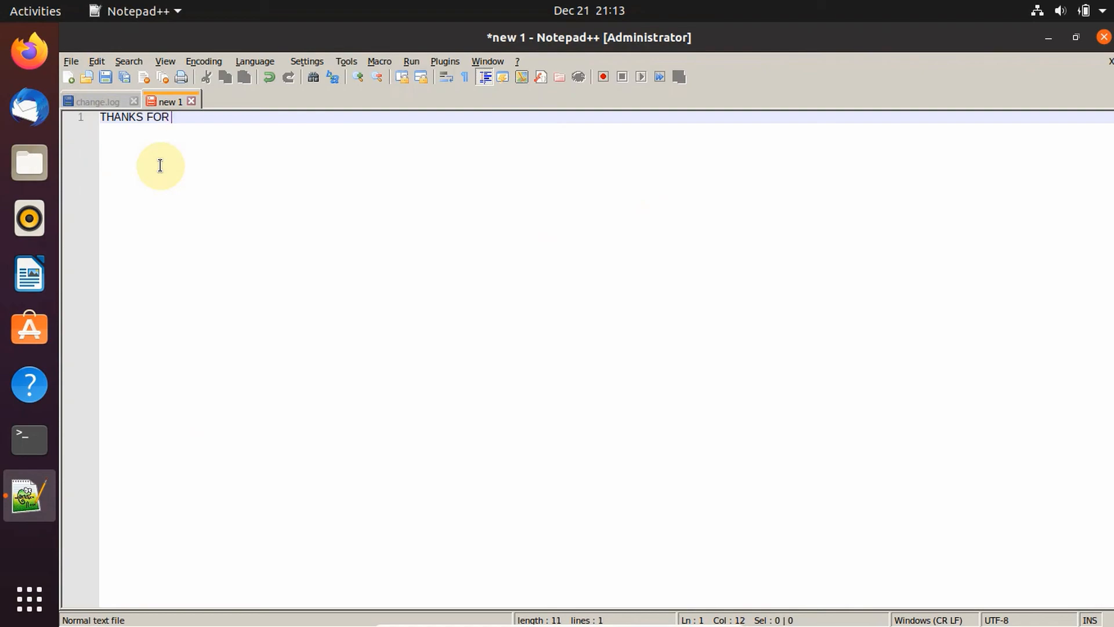
text(WATCH)
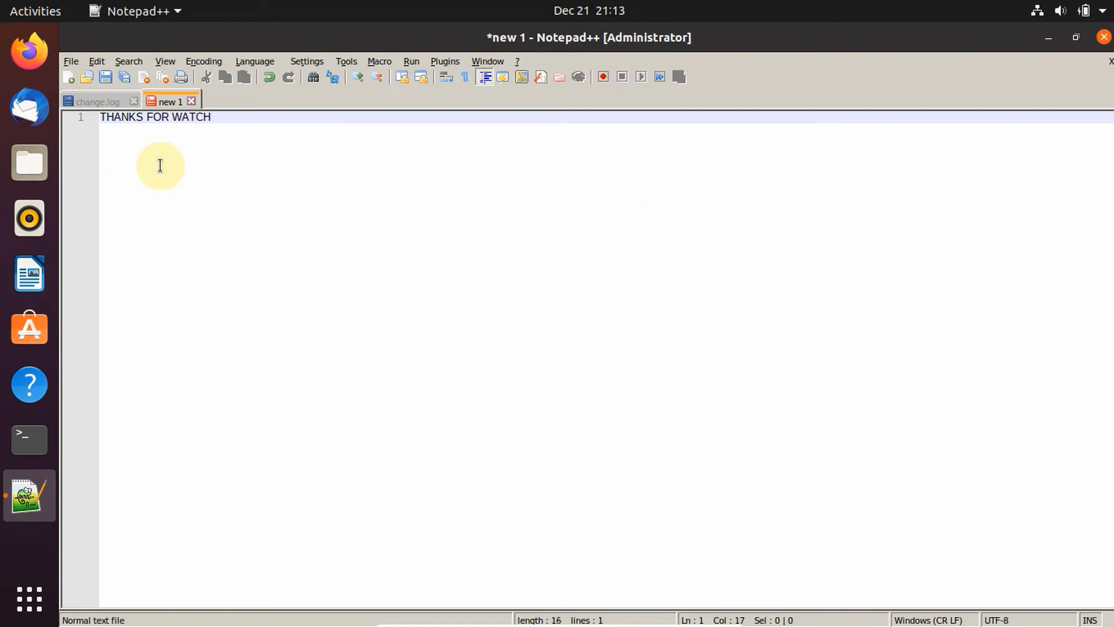
text(ONG)
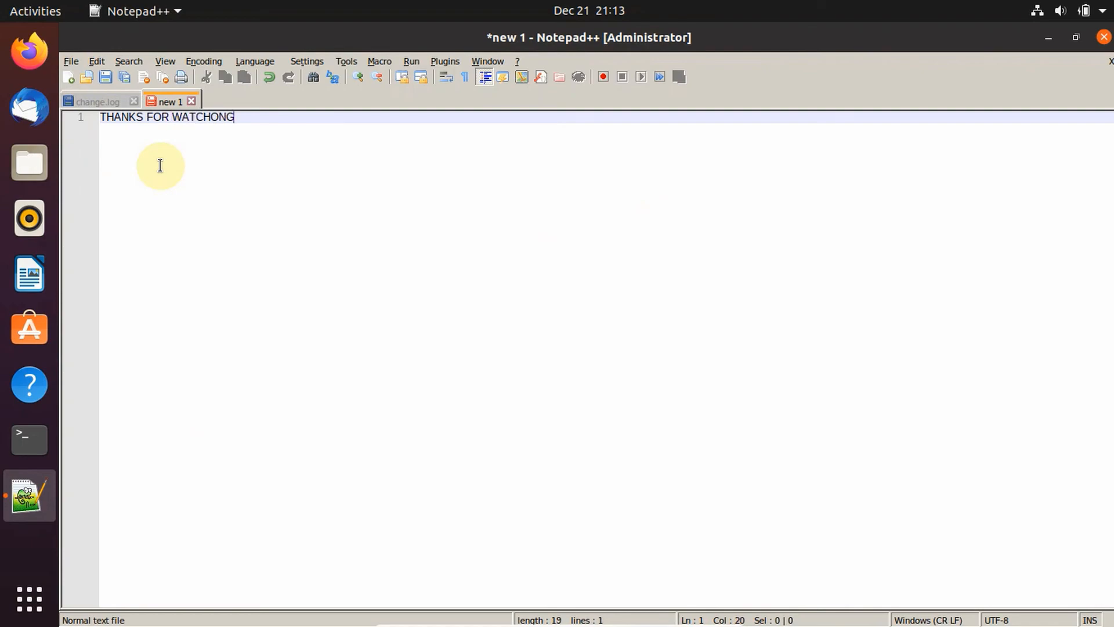